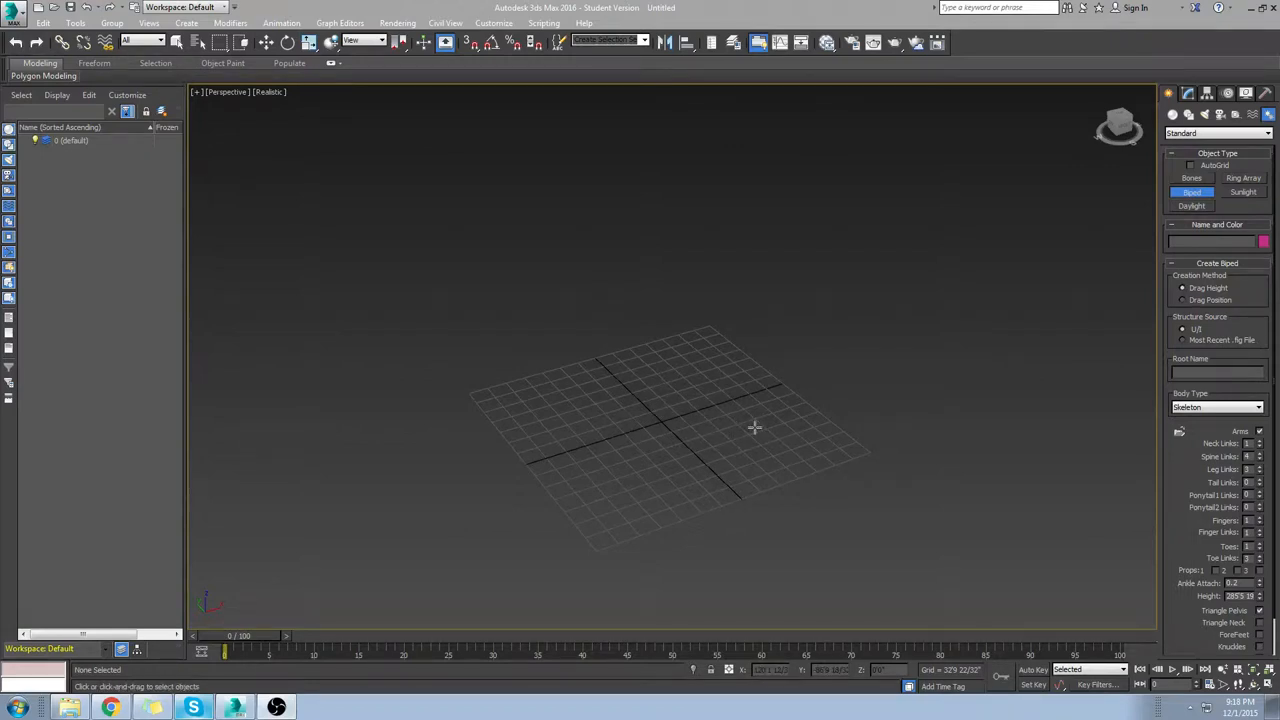
pyautogui.moveTo(936, 324)
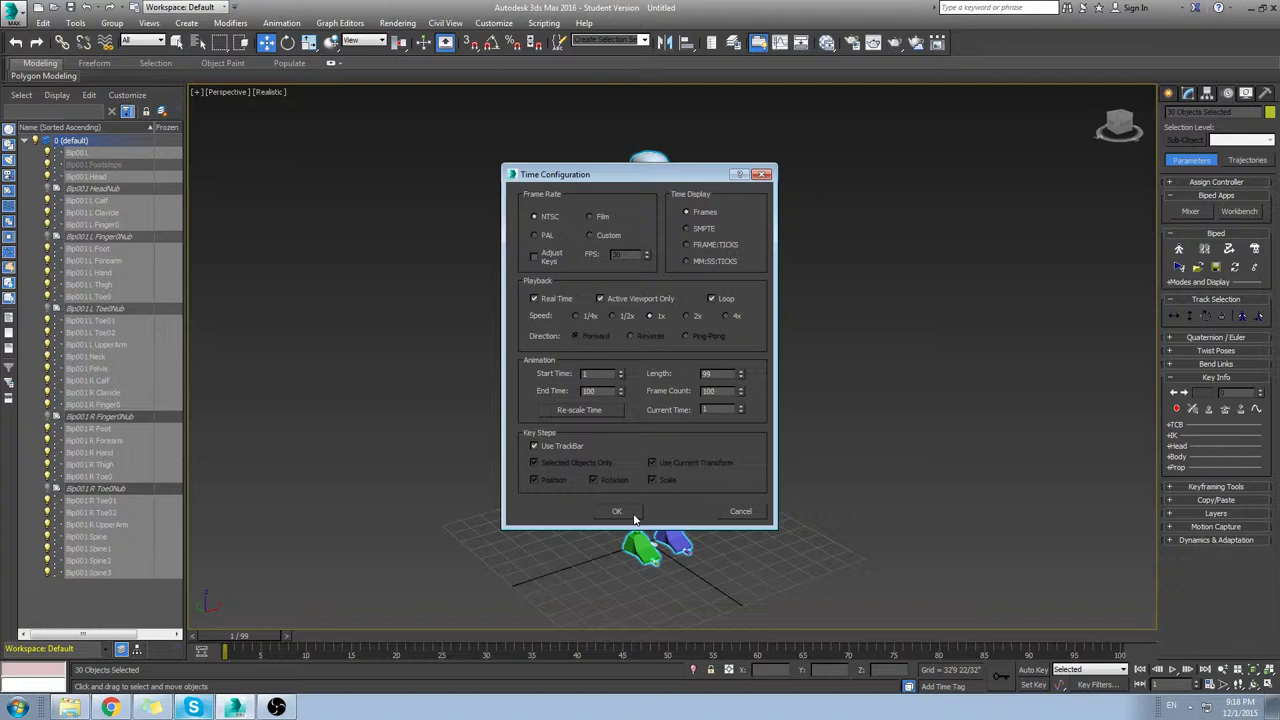
# Apply the Time Configuration settings so the biped is ready for posing.
pyautogui.click(616, 512)
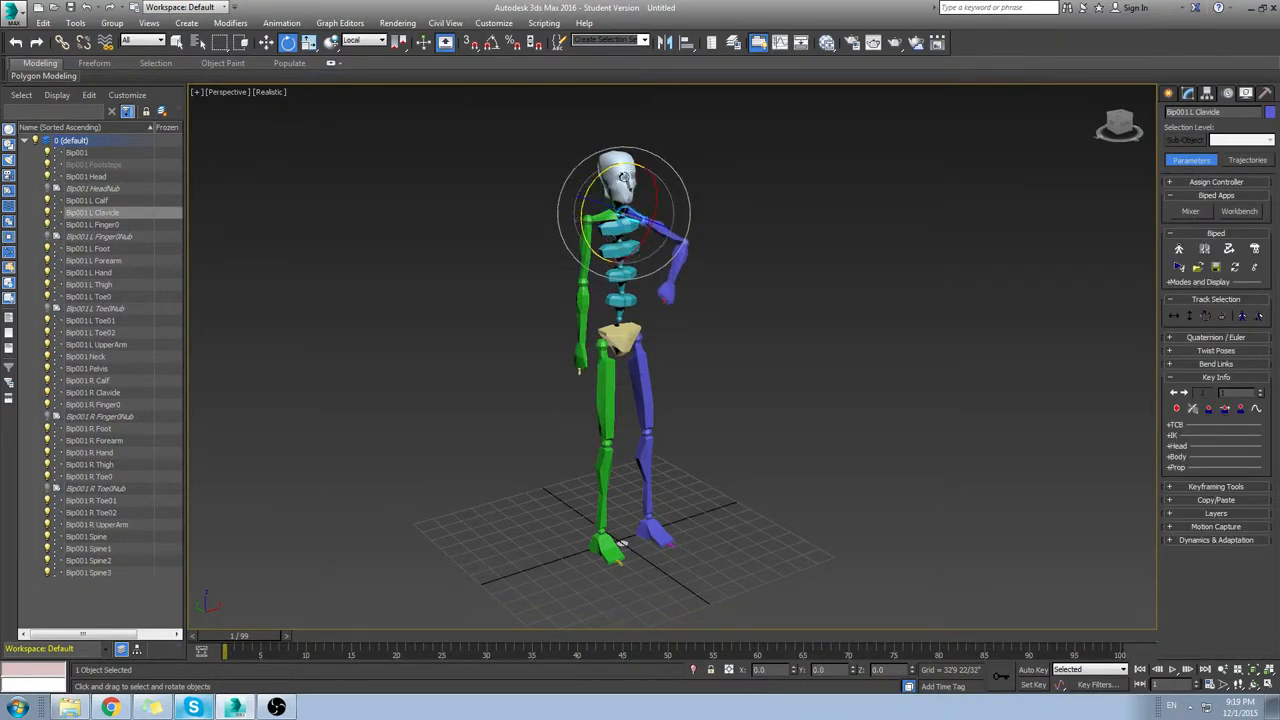
# Lower the upper arm and copy the standing pose to another frame with a Position/Rotation/Scale key.
pyautogui.click(650, 220)
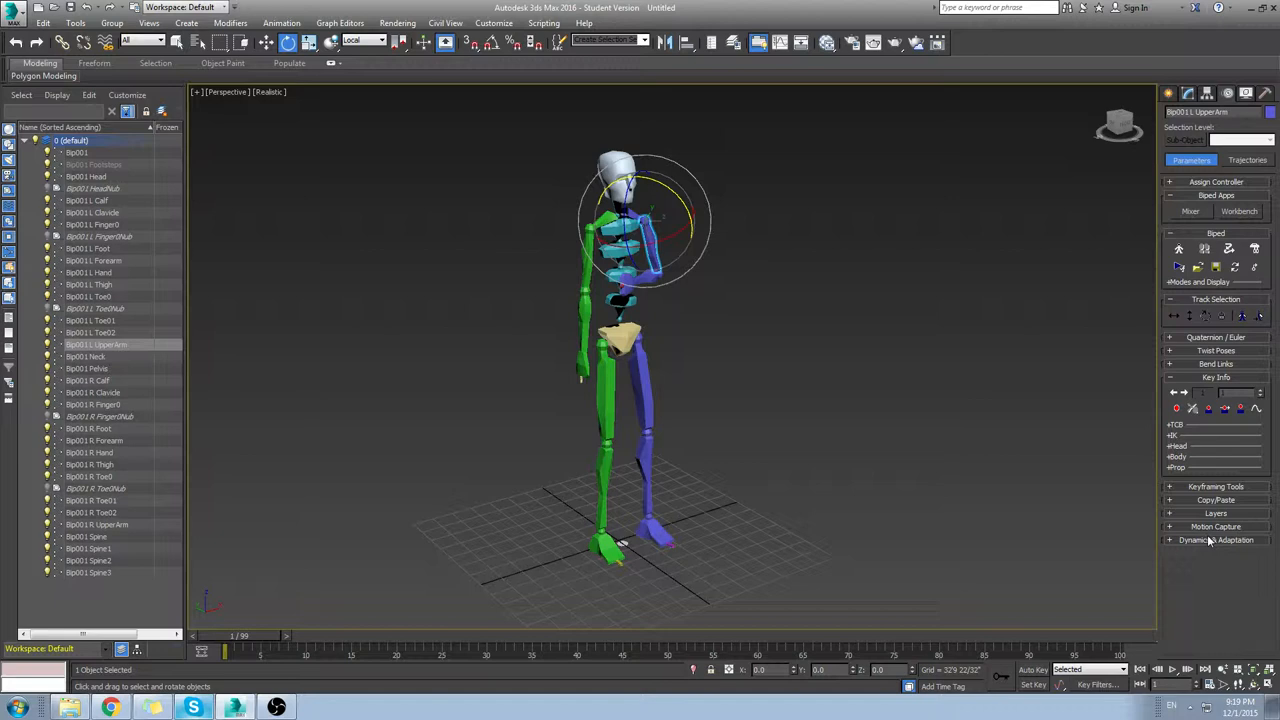
pyautogui.moveTo(1178, 390)
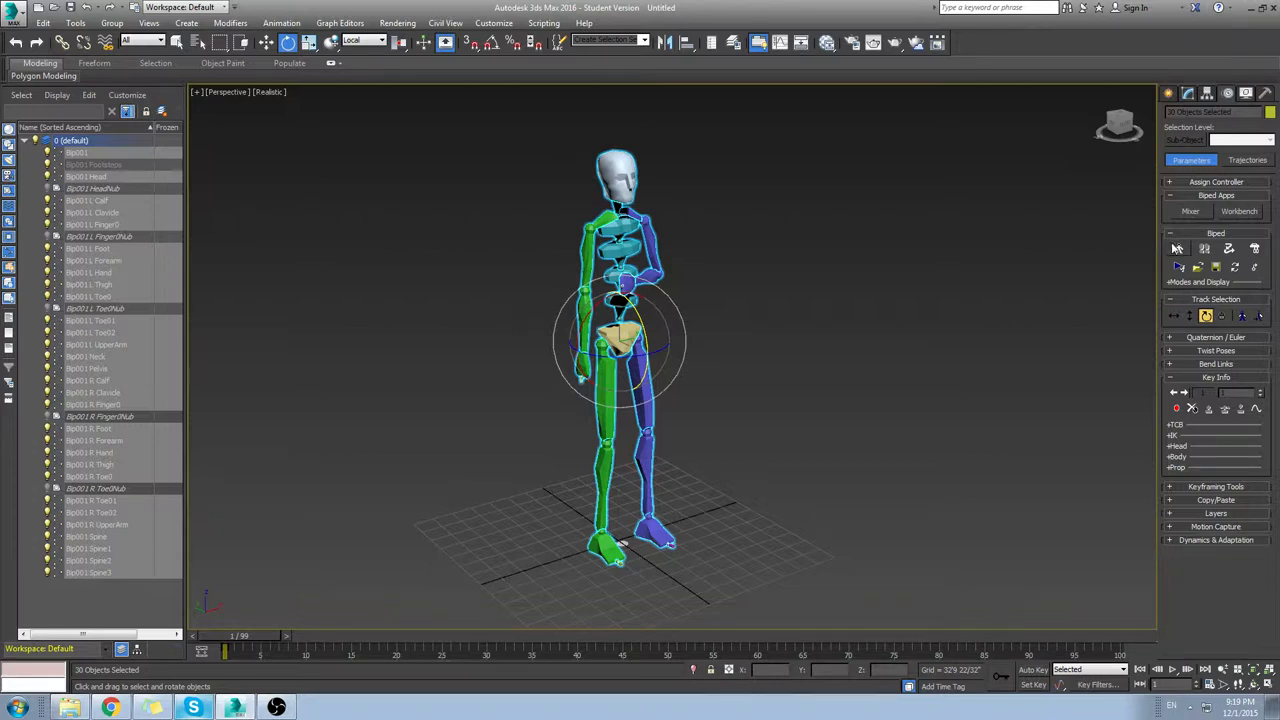
pyautogui.moveTo(230, 636); pyautogui.dragTo(304, 636)
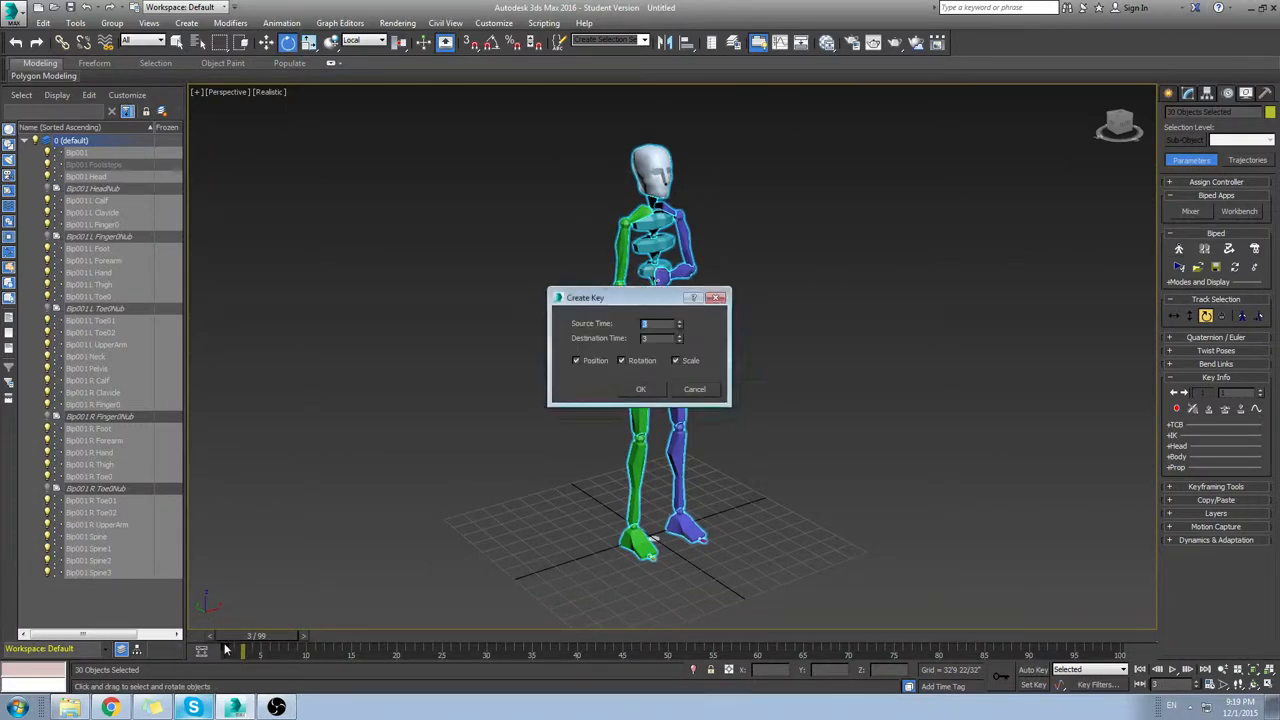
pyautogui.click(640, 388)
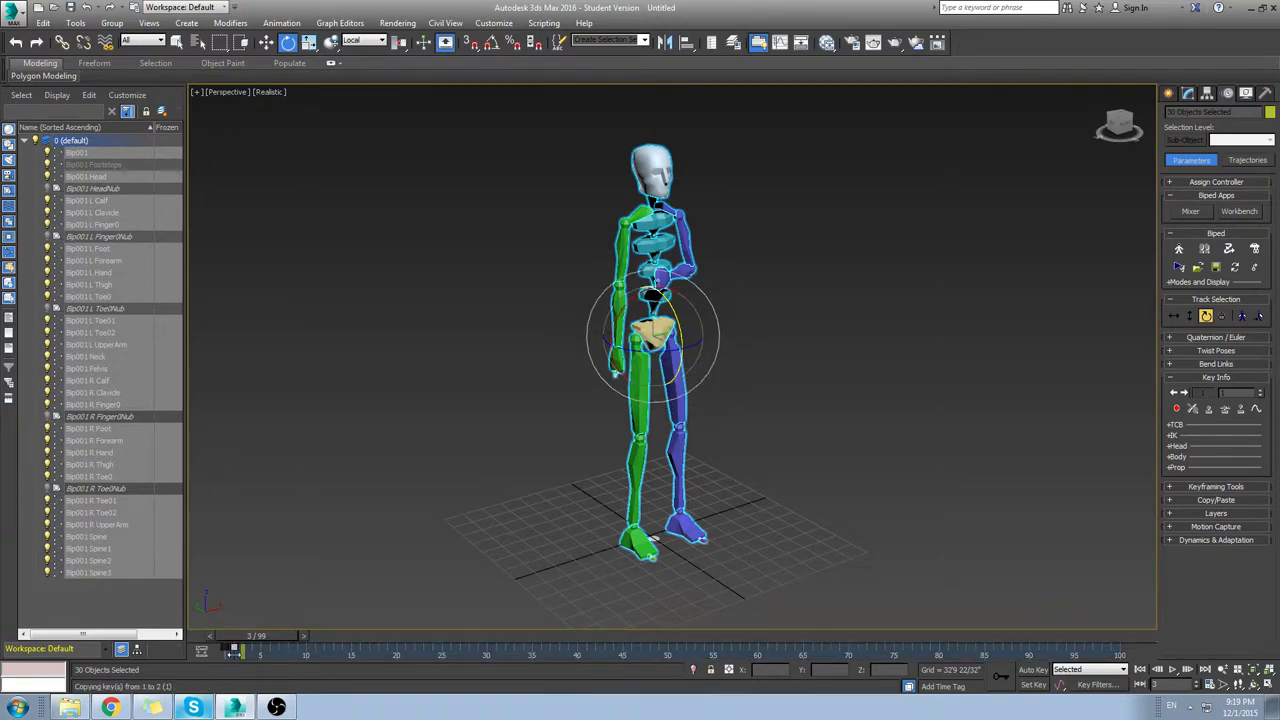
# At a later frame, raise the biped's hand up toward its head with Auto Key recording.
pyautogui.moveTo(236, 652); pyautogui.dragTo(440, 652)
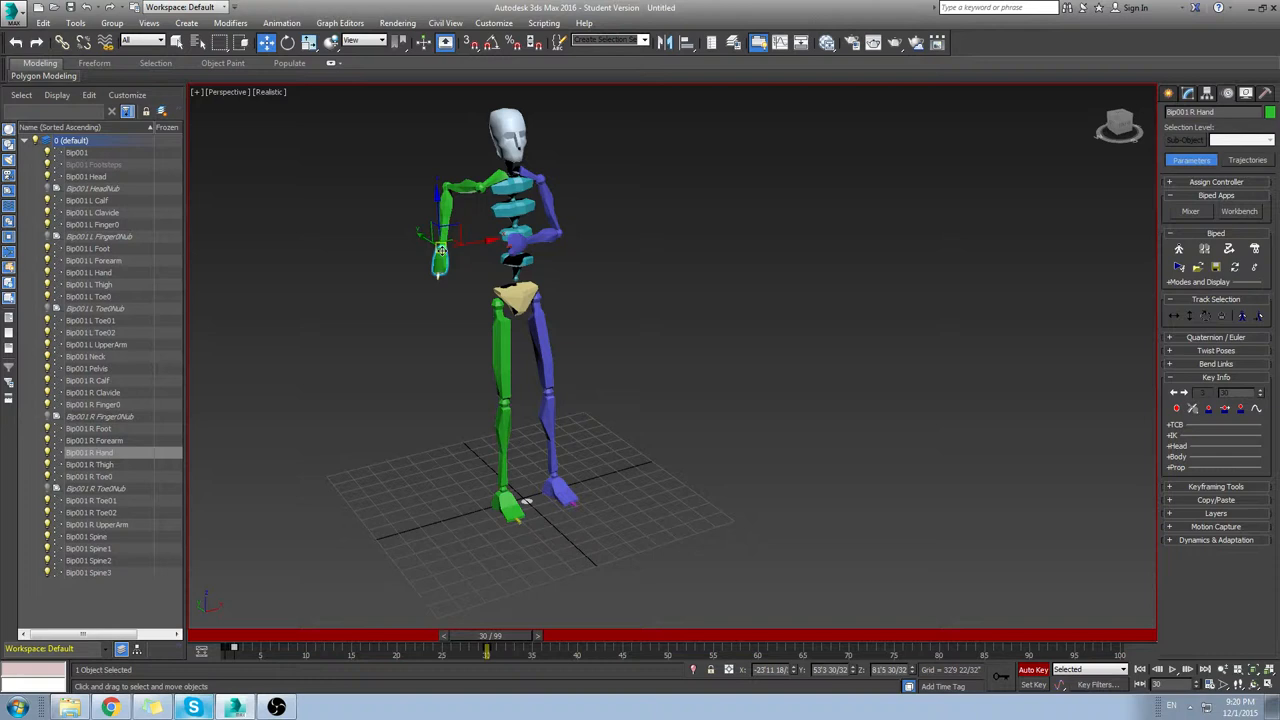
pyautogui.moveTo(488, 650); pyautogui.dragTo(468, 650)
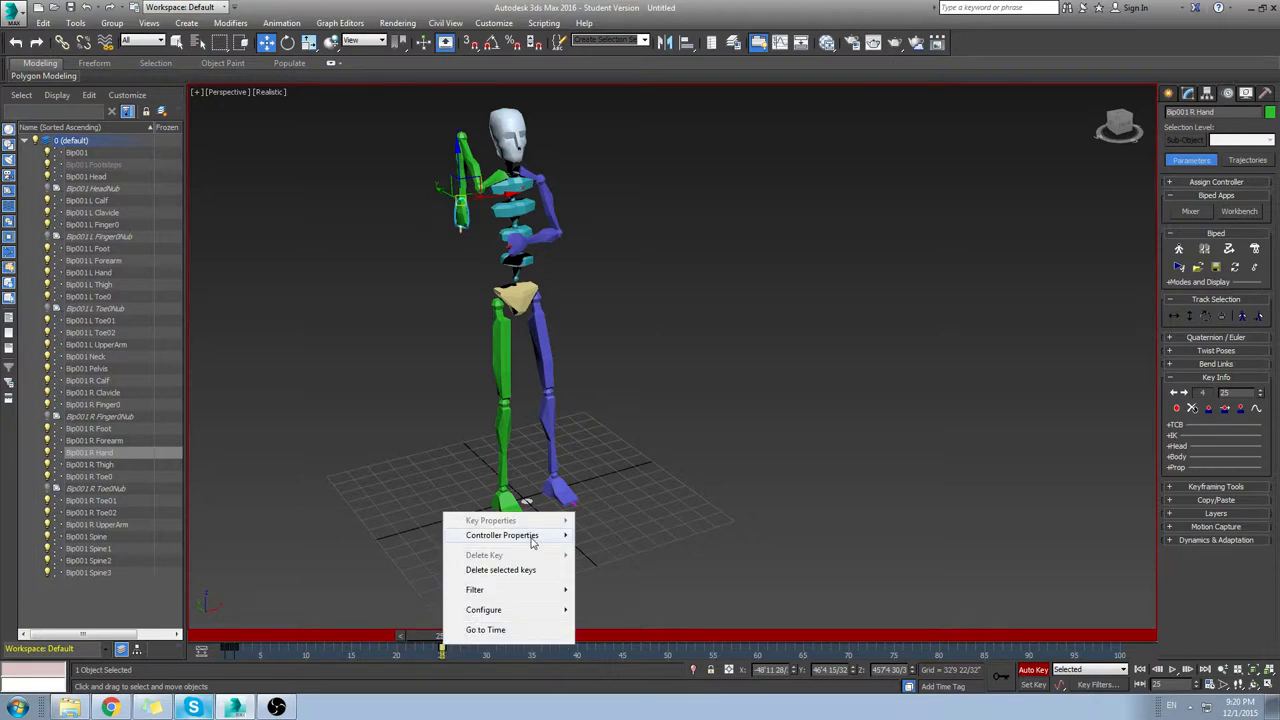
pyautogui.moveTo(502, 536)
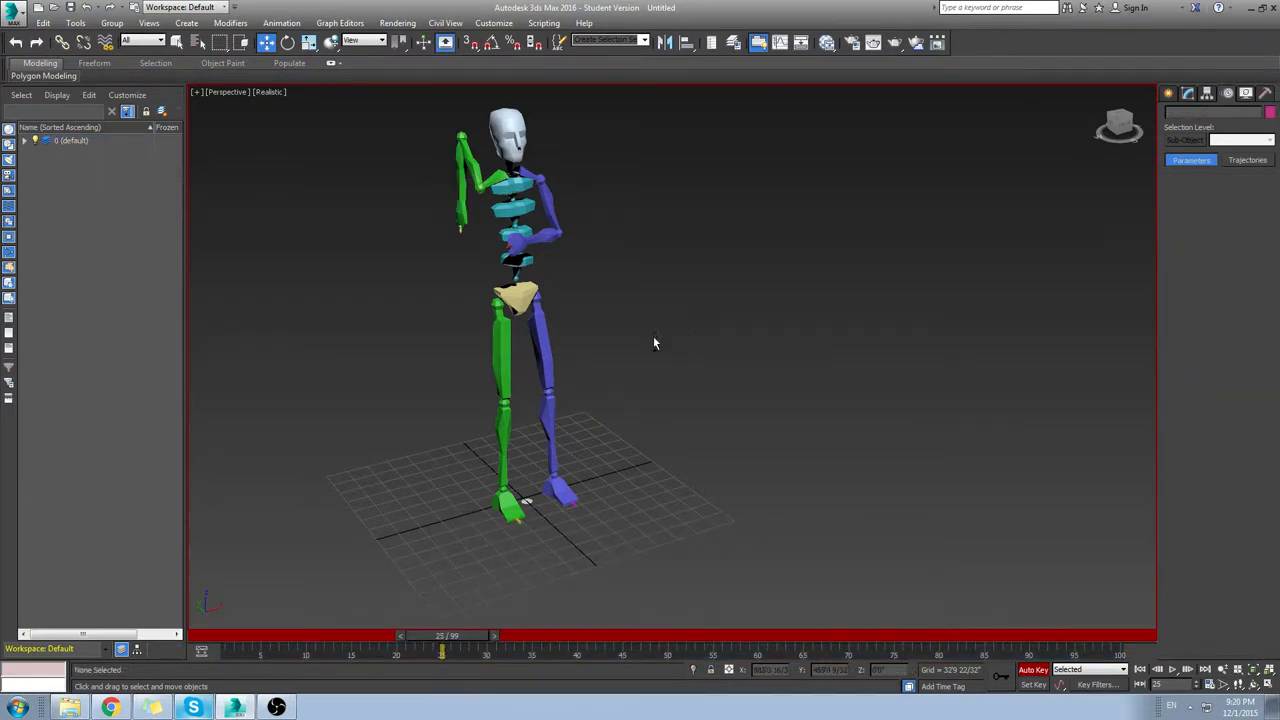
# Scrub back near frame 0 and set a Bip001 centre-of-mass key from the Key Info rollout.
pyautogui.click(518, 298)
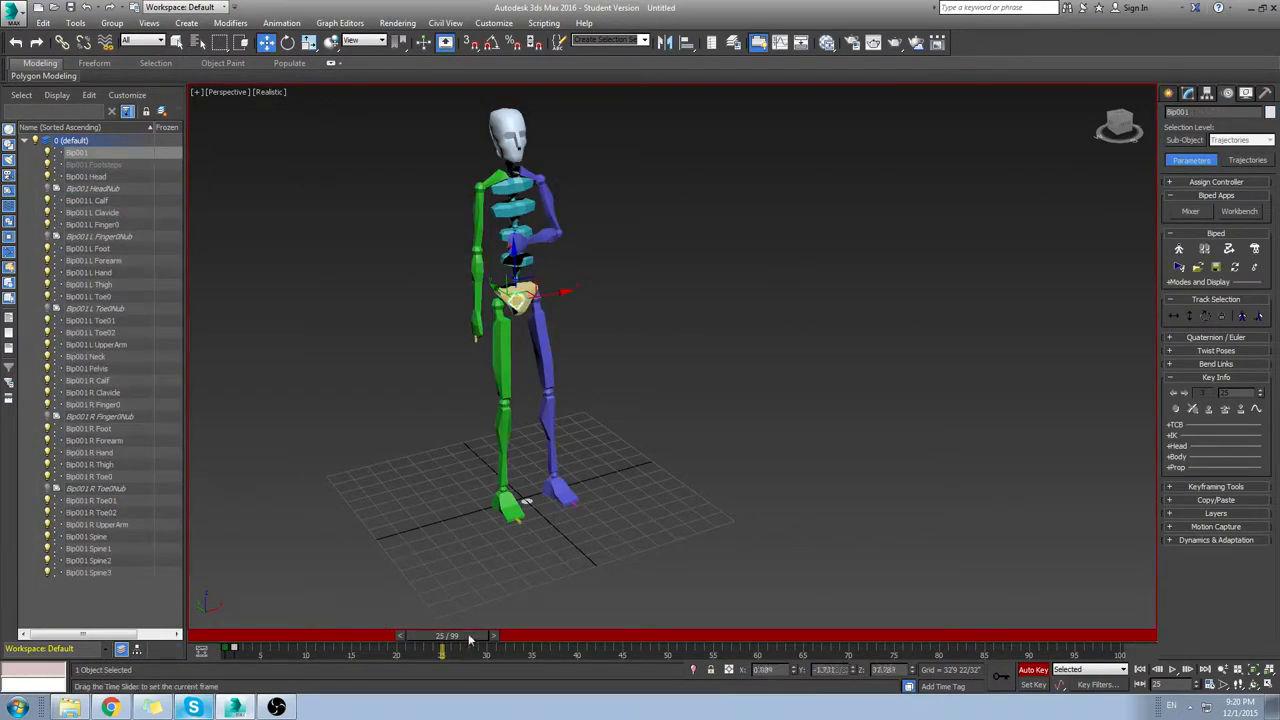
pyautogui.moveTo(442, 652); pyautogui.dragTo(232, 652)
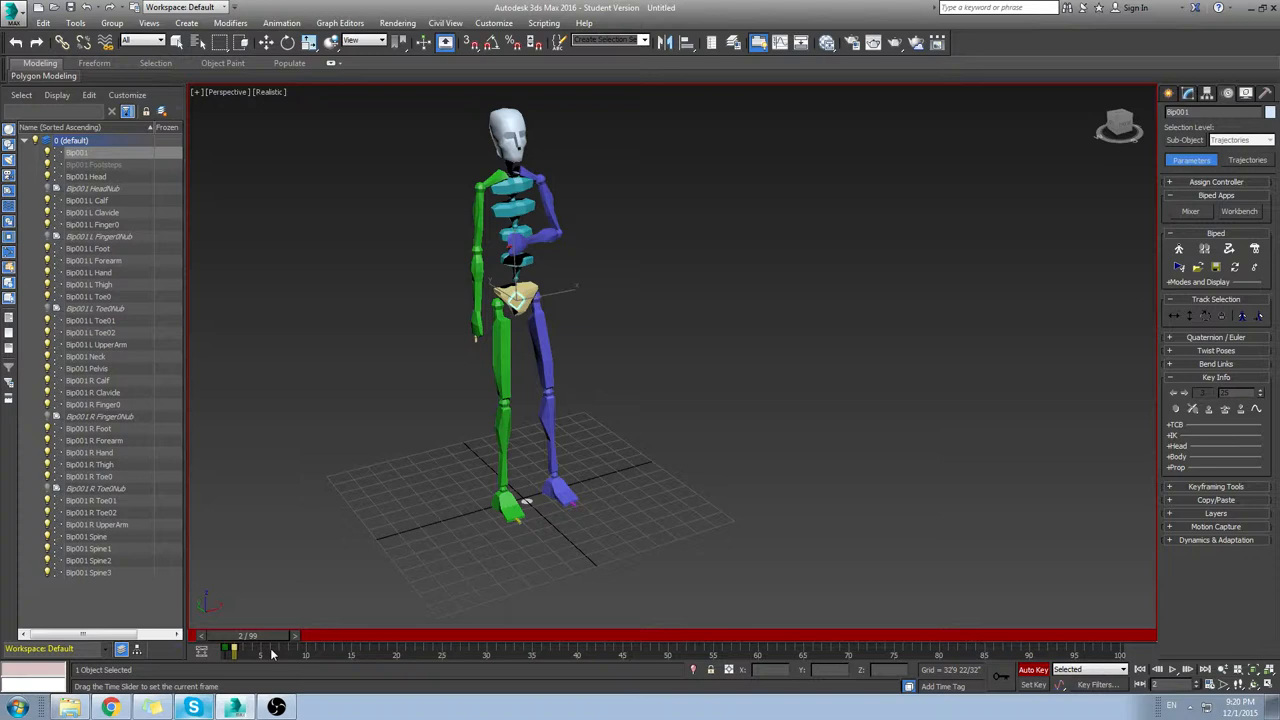
pyautogui.moveTo(232, 648); pyautogui.dragTo(296, 648)
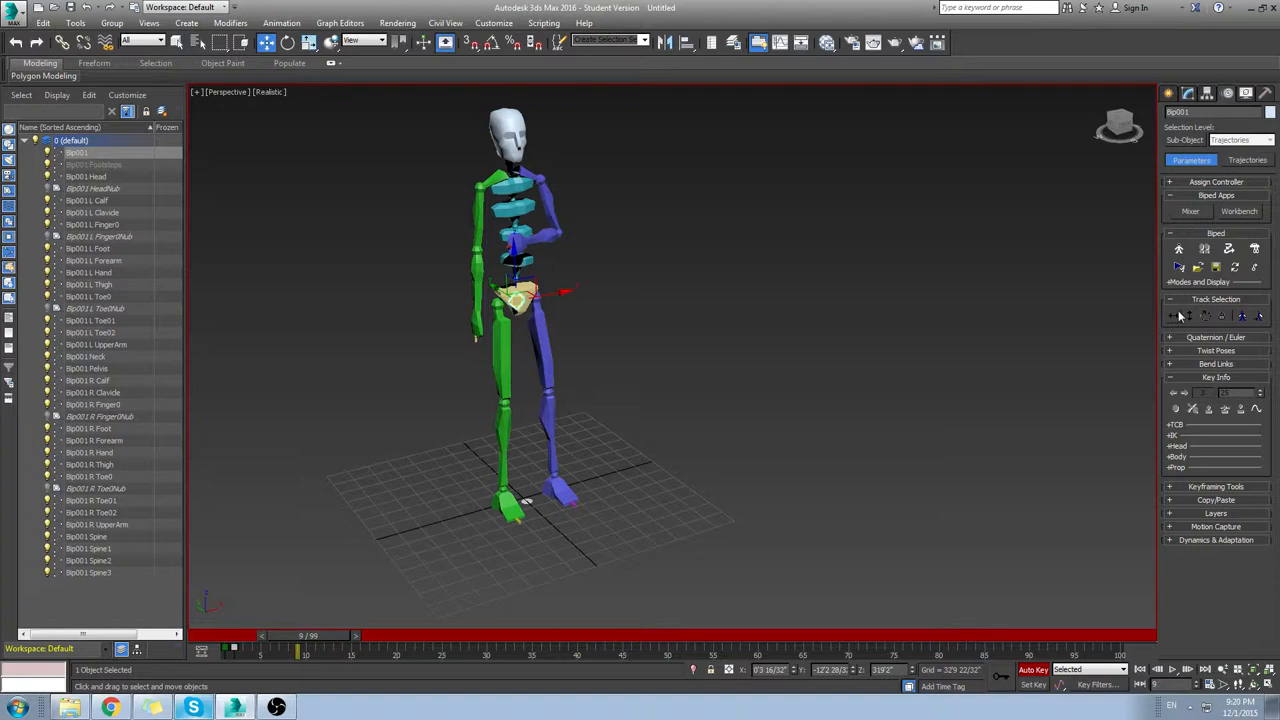
pyautogui.click(1190, 316)
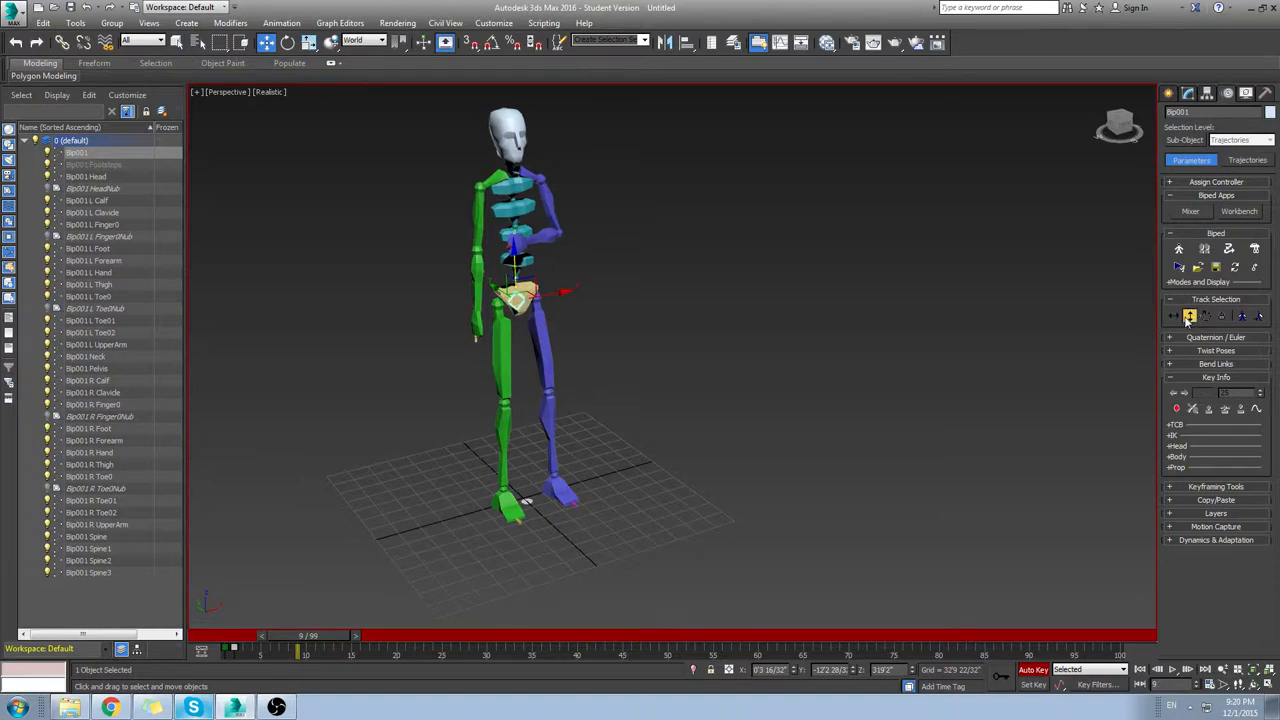
pyautogui.click(1172, 316)
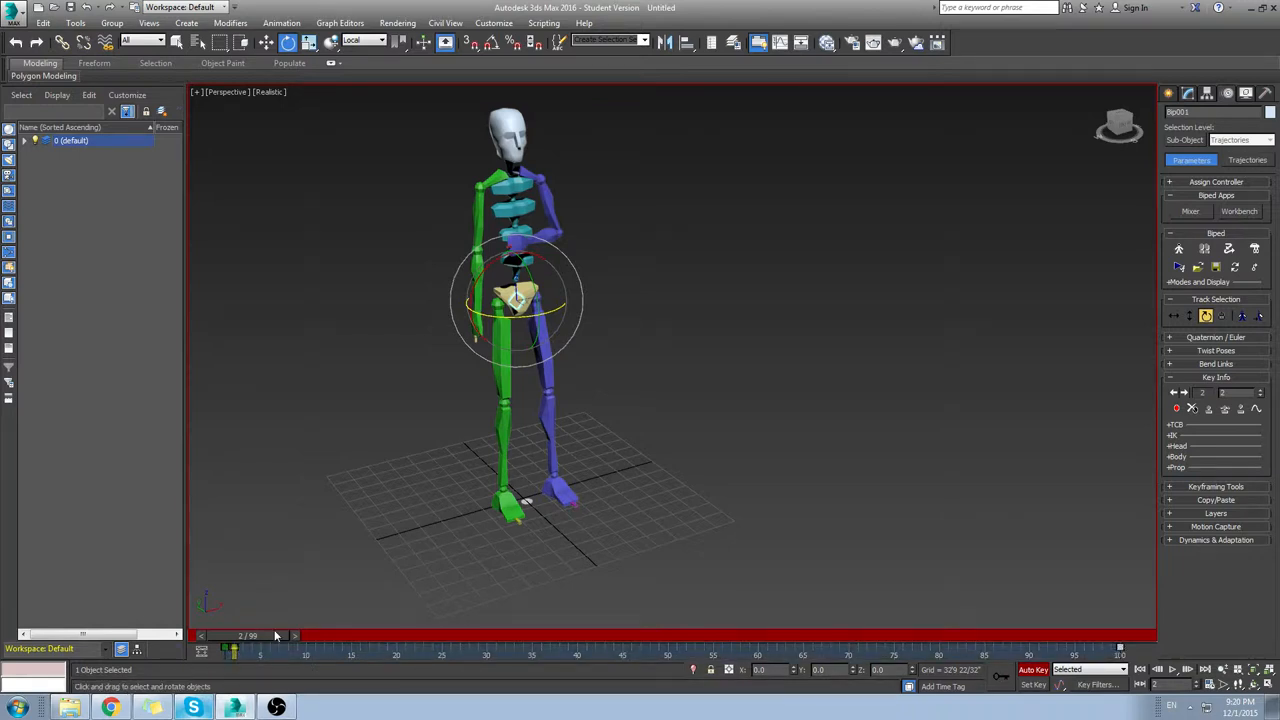
# Bend the biped's legs into a crouch at a mid frame and scrub through the motion to review it.
pyautogui.moveTo(276, 636); pyautogui.dragTo(596, 636)
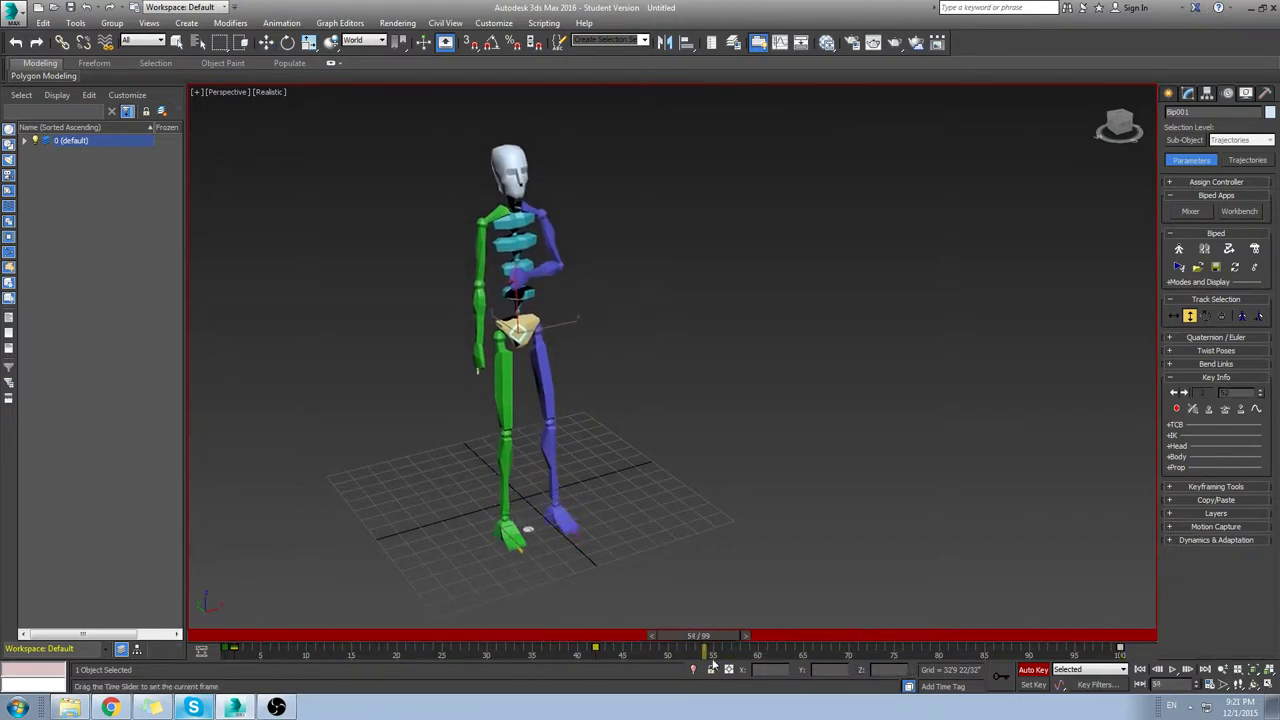
pyautogui.moveTo(704, 648); pyautogui.dragTo(596, 648)
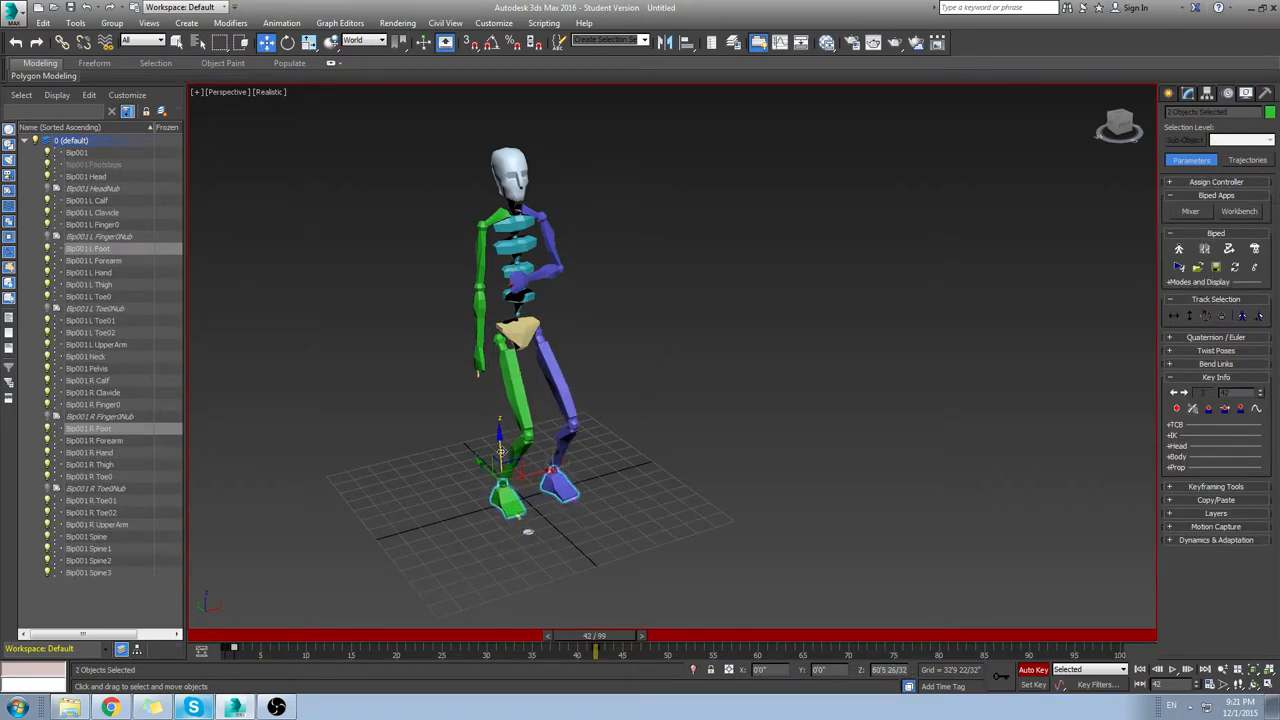
pyautogui.moveTo(596, 636); pyautogui.dragTo(730, 636)
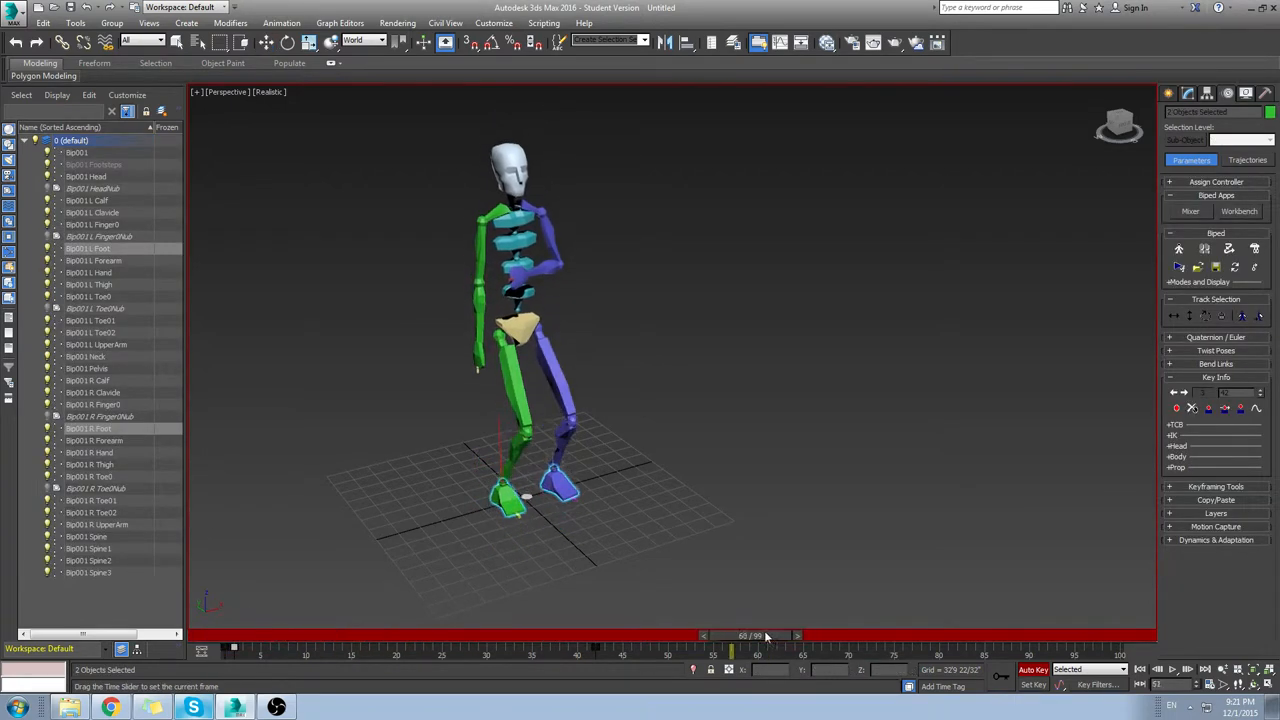
pyautogui.moveTo(730, 650); pyautogui.dragTo(412, 650)
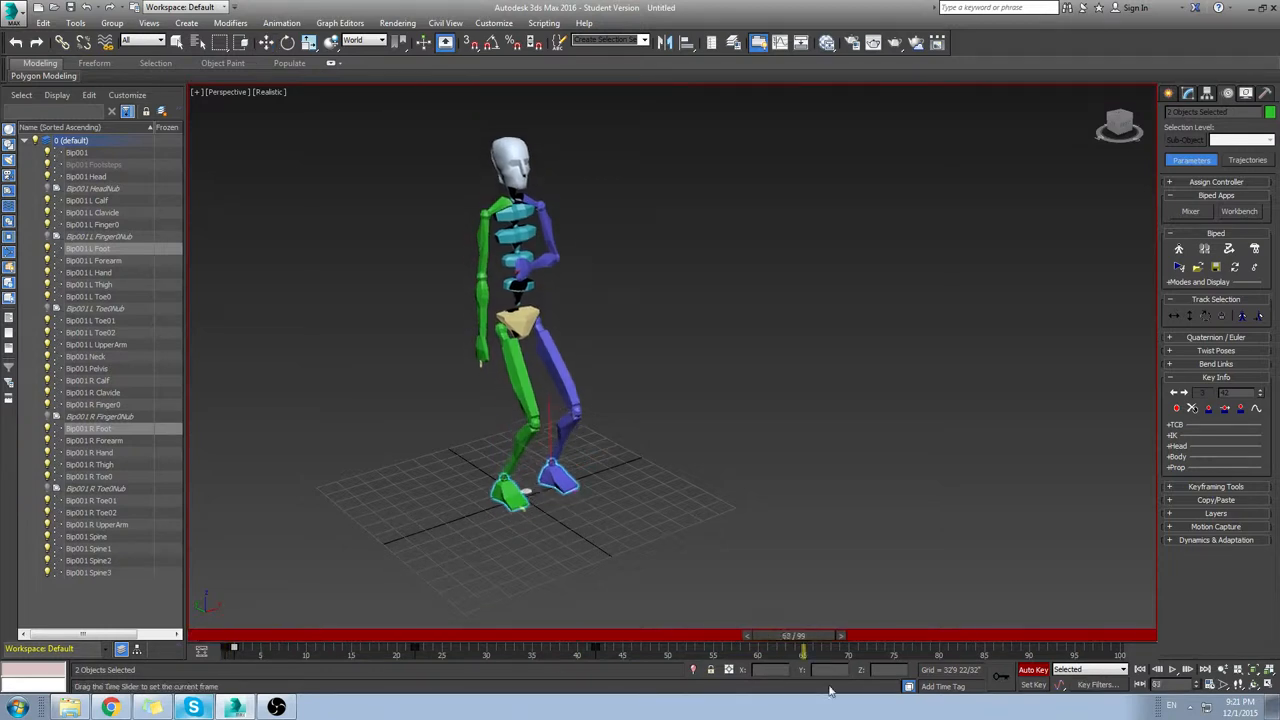
pyautogui.moveTo(802, 648); pyautogui.dragTo(1100, 648)
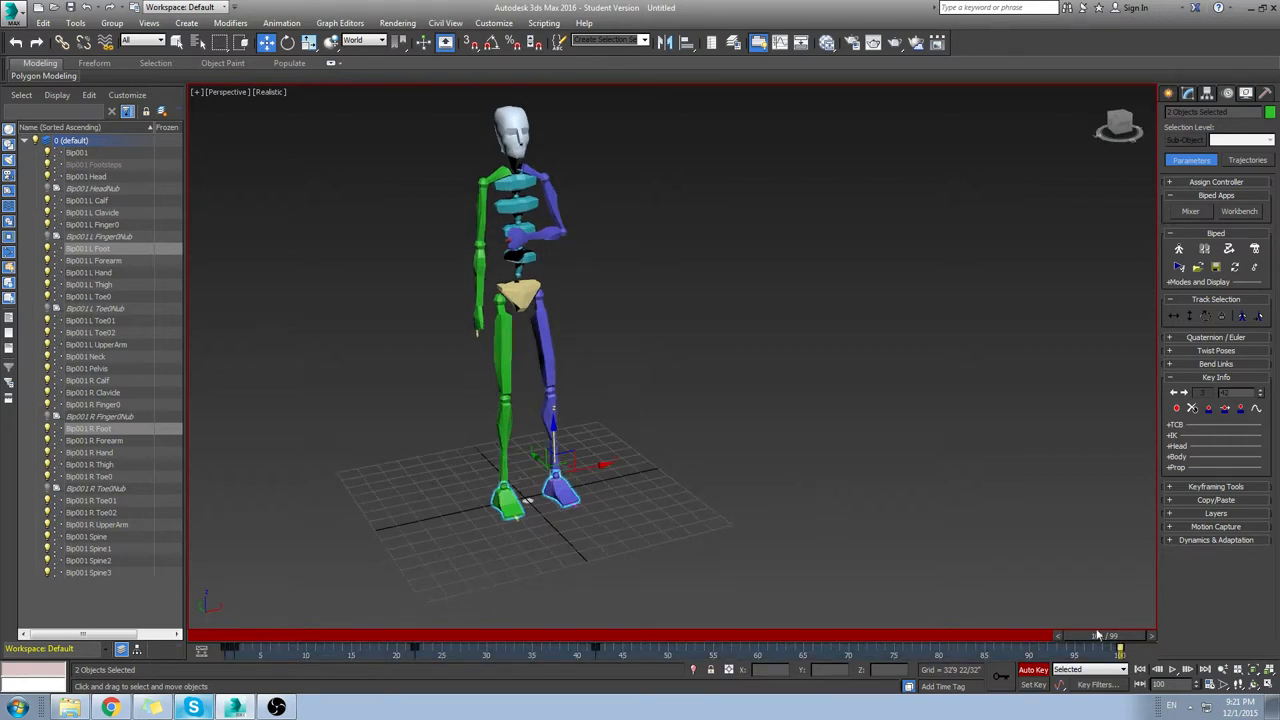
pyautogui.moveTo(1096, 636); pyautogui.dragTo(1150, 636)
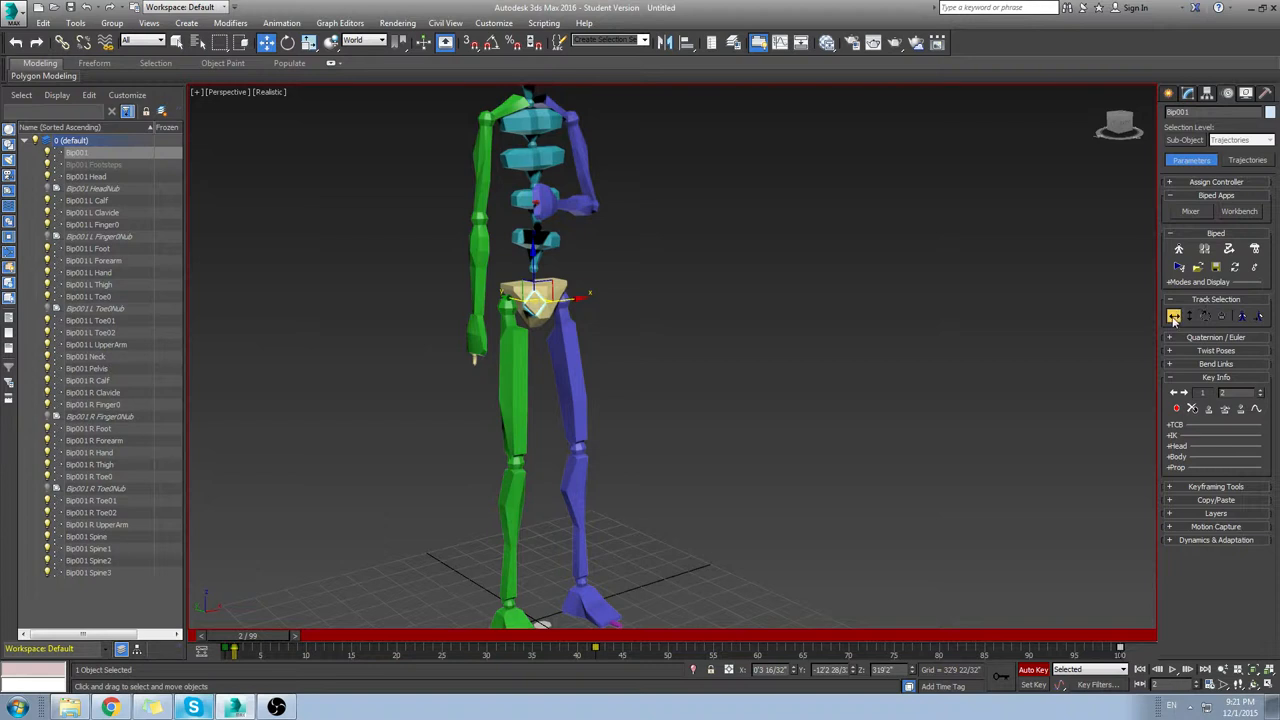
# Select Bip001 and tilt the body so it leans into the crouch.
pyautogui.click(1190, 316)
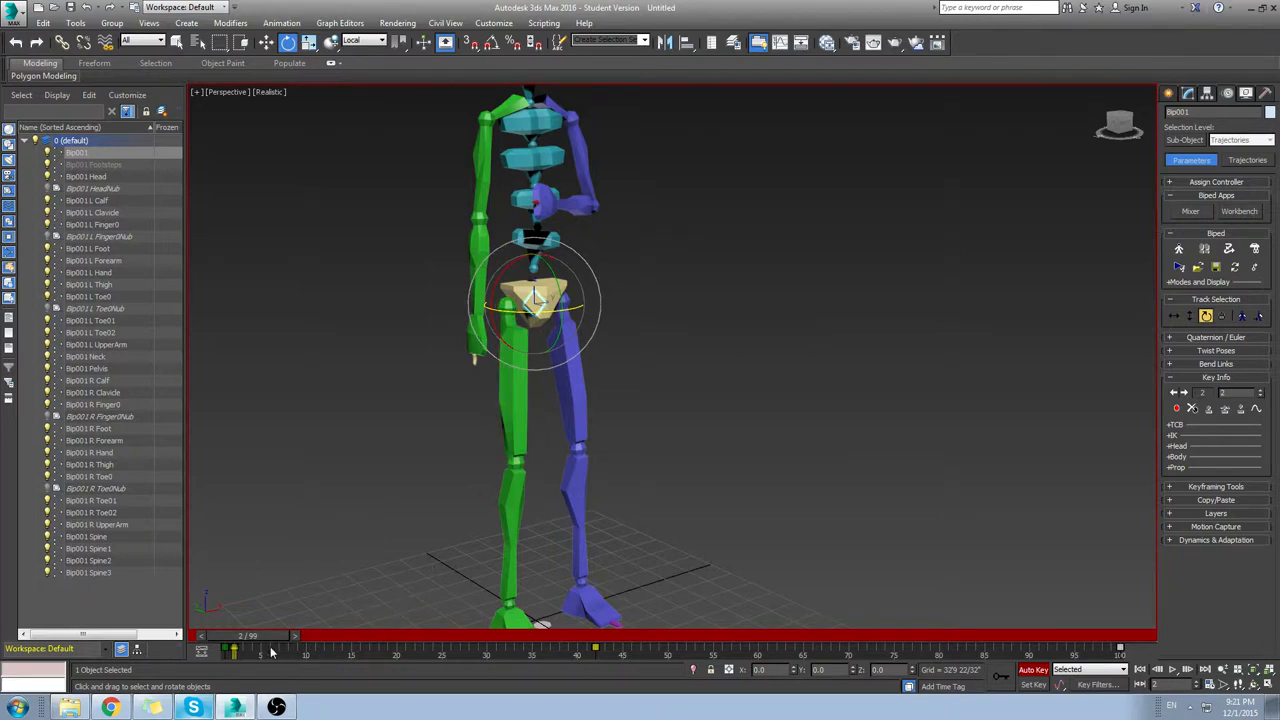
pyautogui.moveTo(250, 636); pyautogui.dragTo(450, 636)
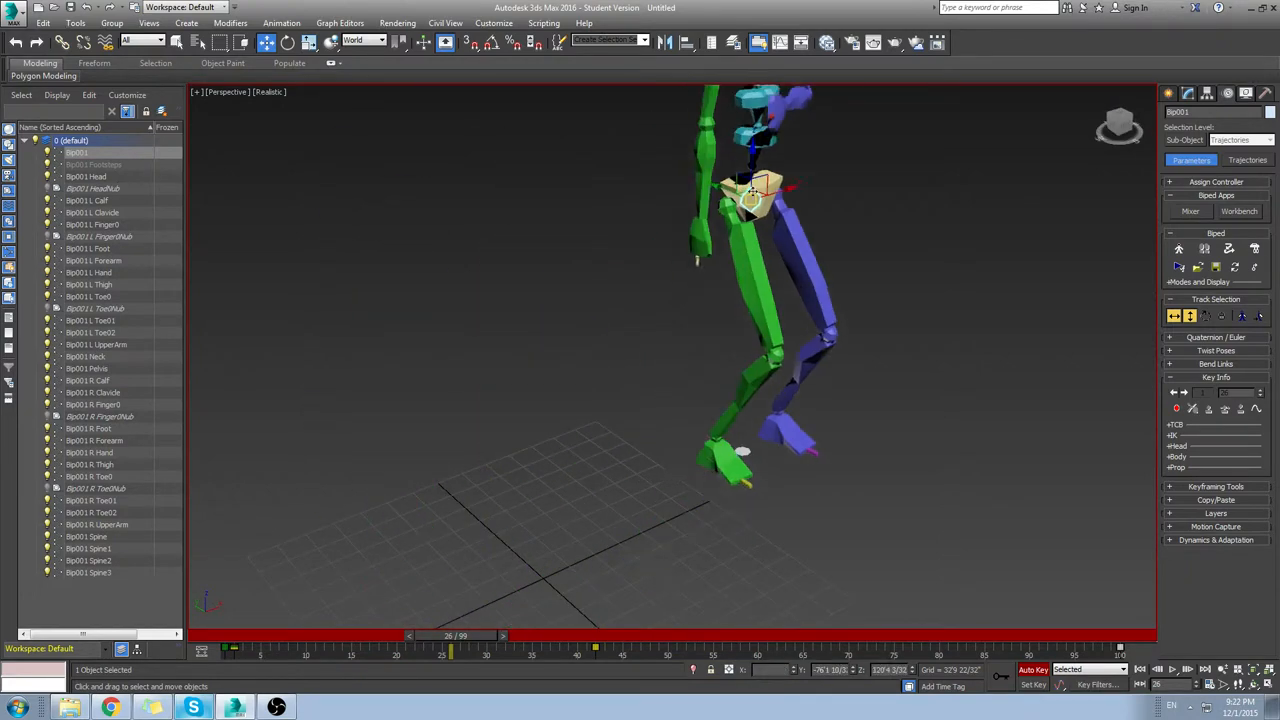
# Rotate Bip001's body at another frame and scrub the timeline to preview the crouch.
pyautogui.scroll(-3)
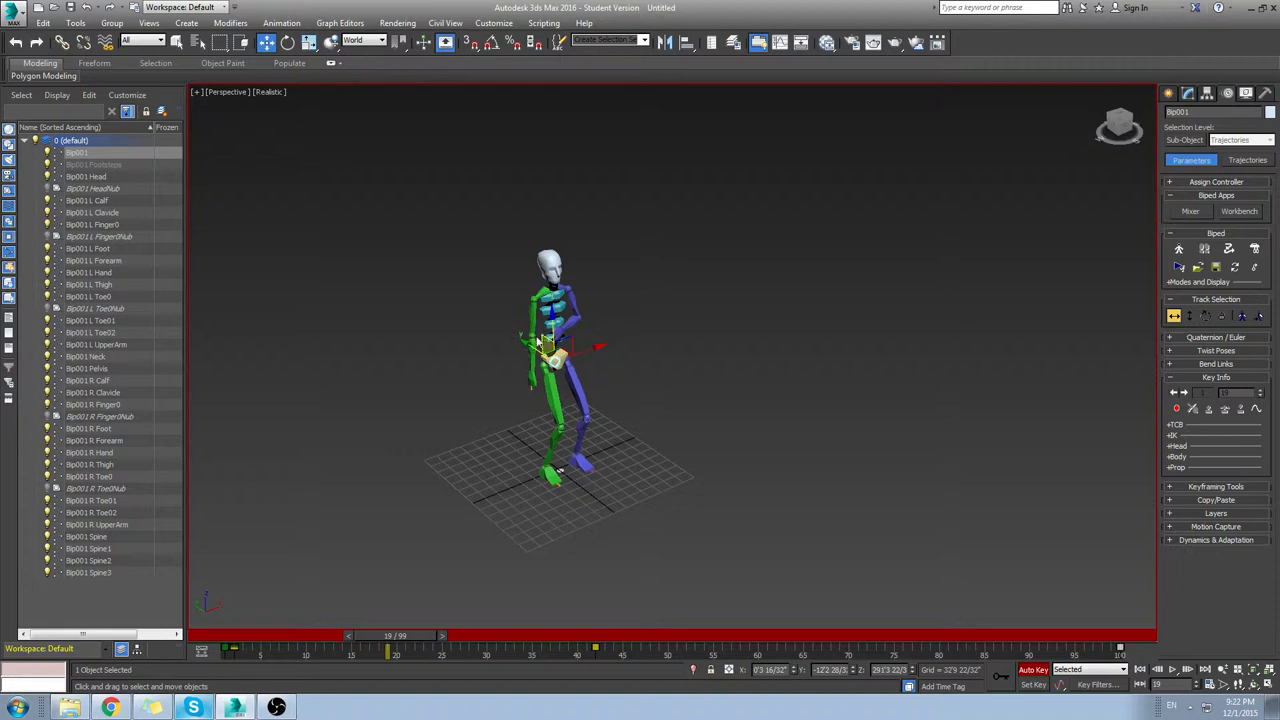
pyautogui.moveTo(388, 646); pyautogui.dragTo(264, 646)
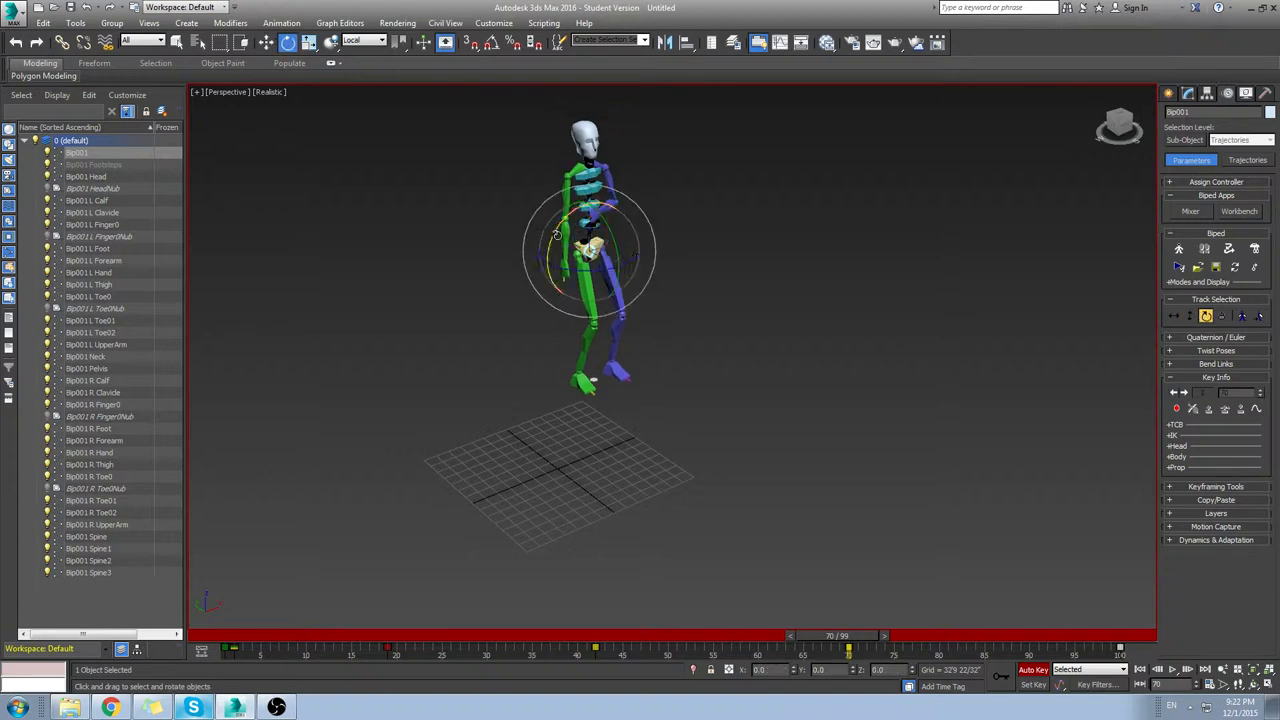
pyautogui.moveTo(840, 646); pyautogui.dragTo(442, 646)
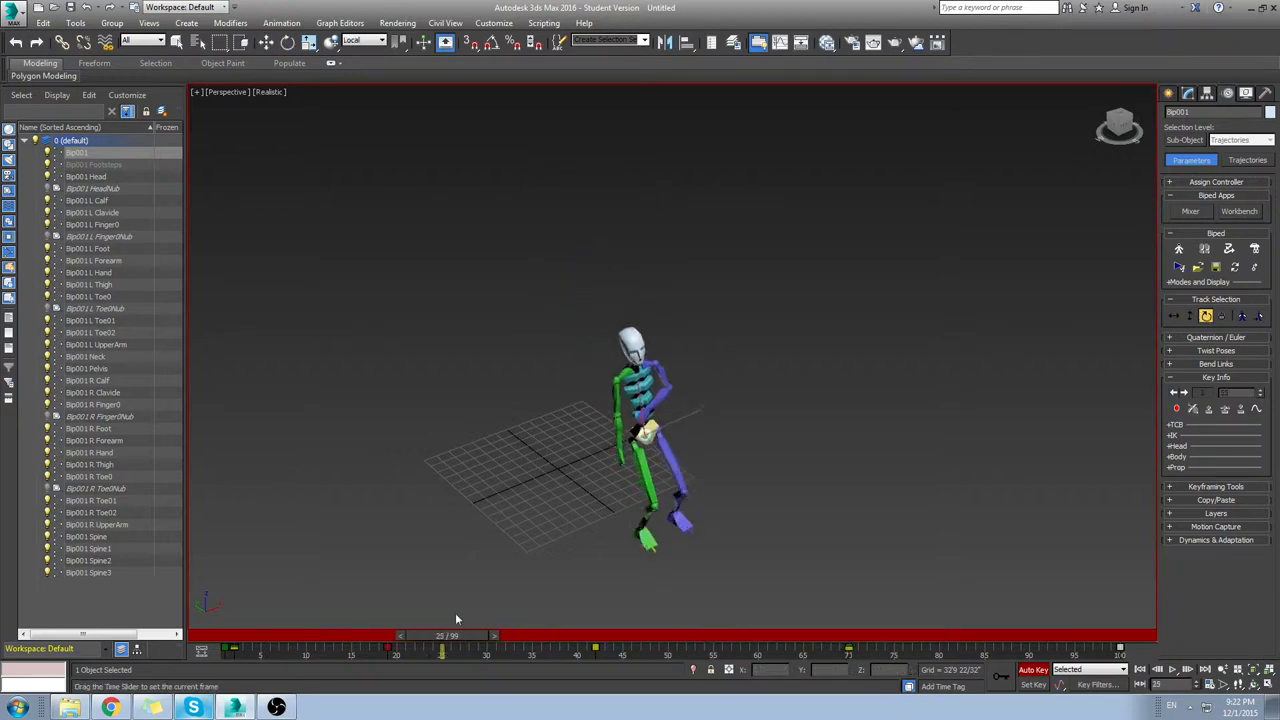
pyautogui.moveTo(442, 636); pyautogui.dragTo(912, 636)
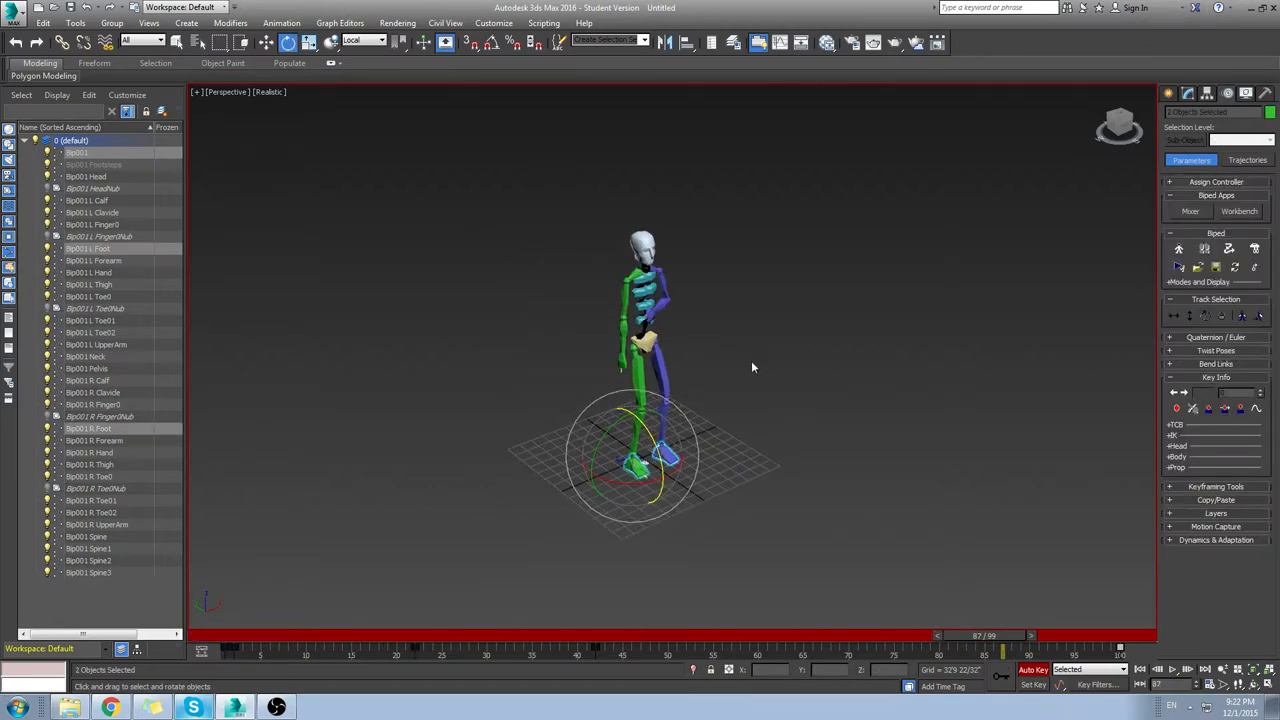
# Rotate Bip001 Pelvis to twist the hips at a late frame.
pyautogui.scroll(-3)
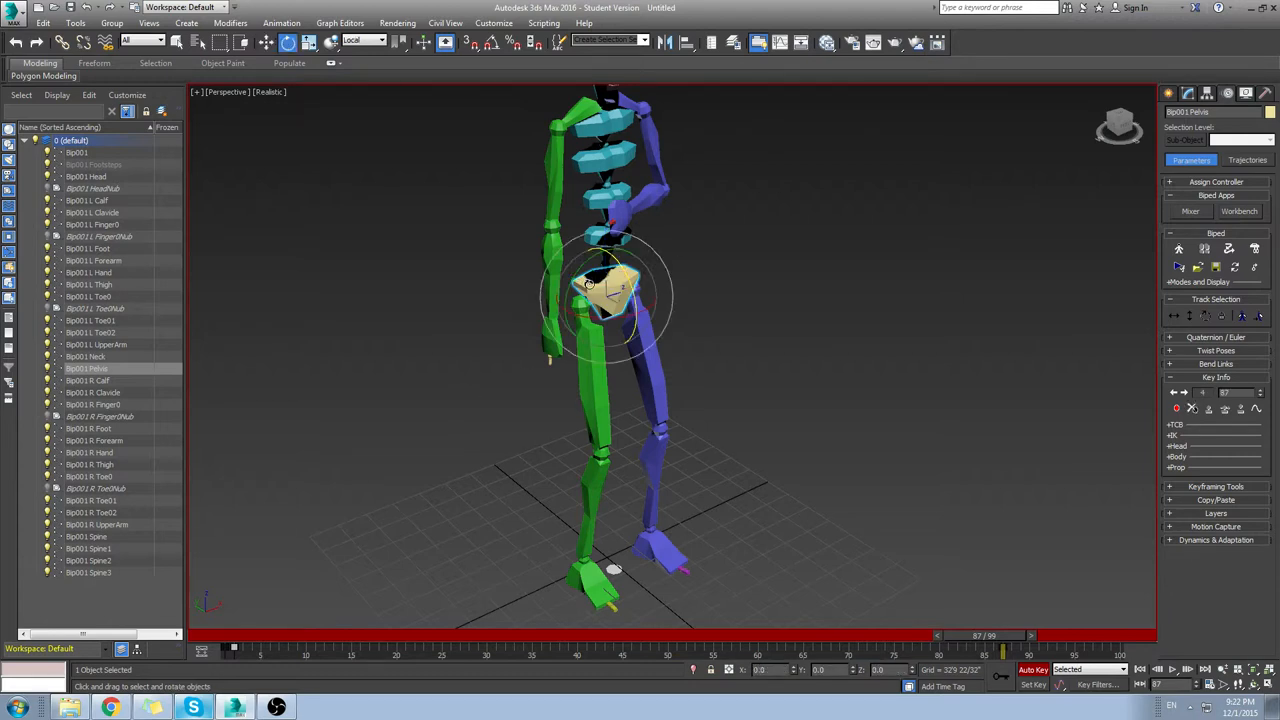
pyautogui.moveTo(590, 284); pyautogui.dragTo(596, 330)
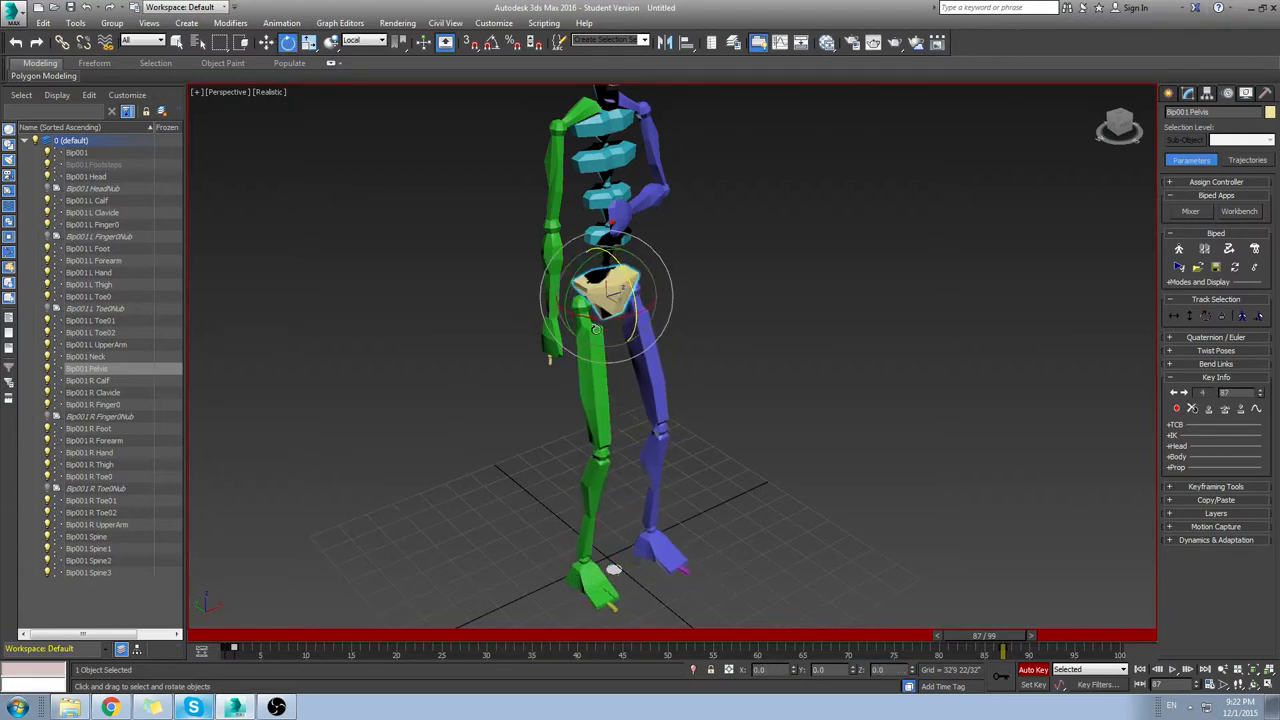
pyautogui.moveTo(616, 296); pyautogui.dragTo(650, 344)
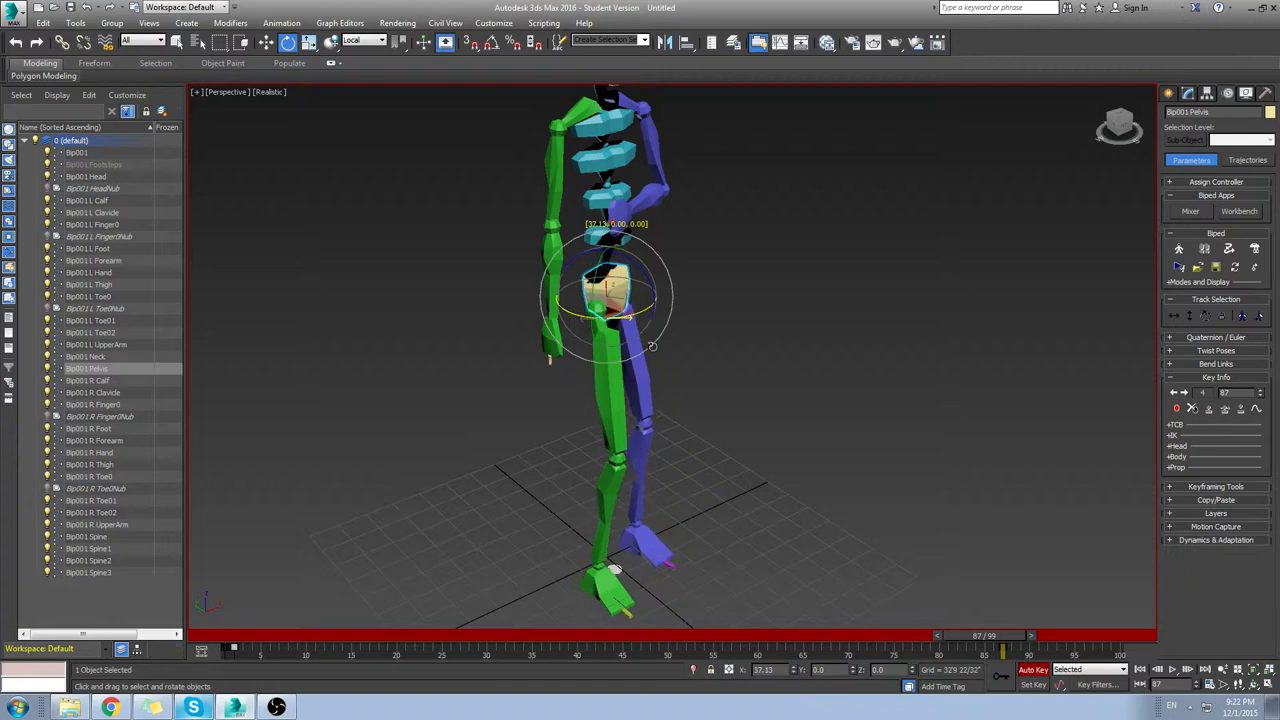